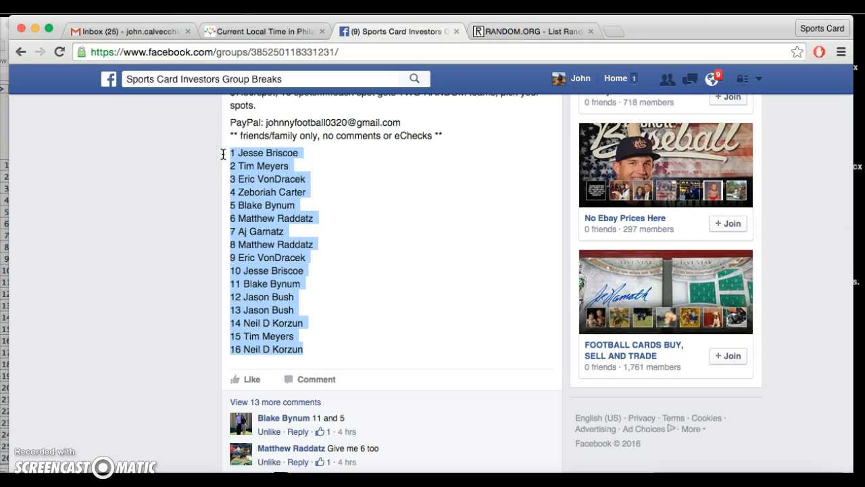
- Select and copy the sixteen numbered participant names from the Facebook group post
{"action": "left_click", "coordinate": [264, 31]}
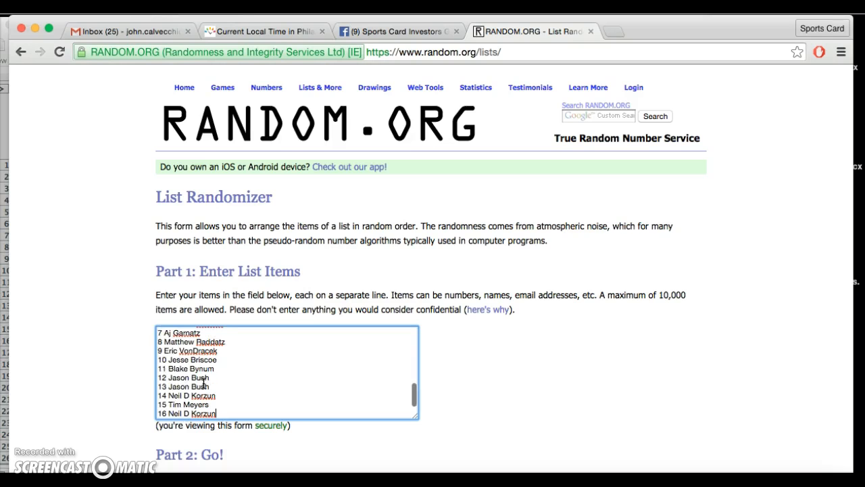
- Randomize the pasted participant list on RANDOM.ORG, then reshuffle it twice more
{"action": "scroll", "scroll_direction": "down", "scroll_amount": 3}
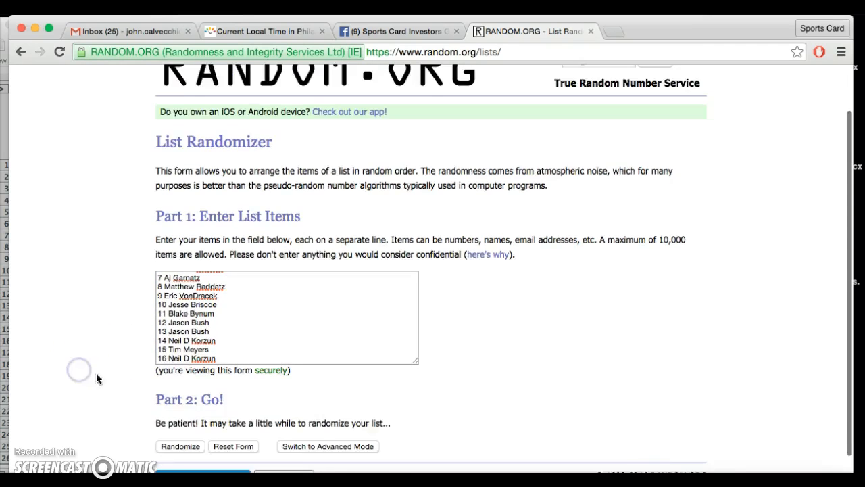
{"action": "left_click", "coordinate": [180, 446]}
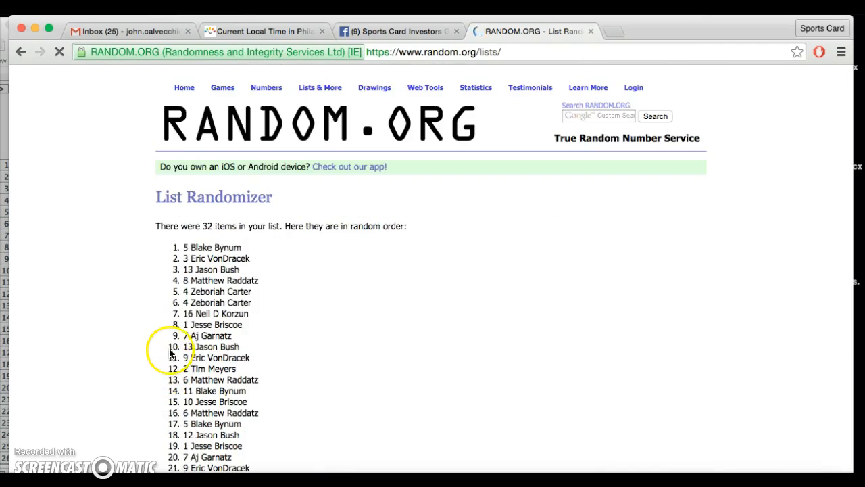
{"action": "scroll", "scroll_direction": "down", "scroll_amount": 3}
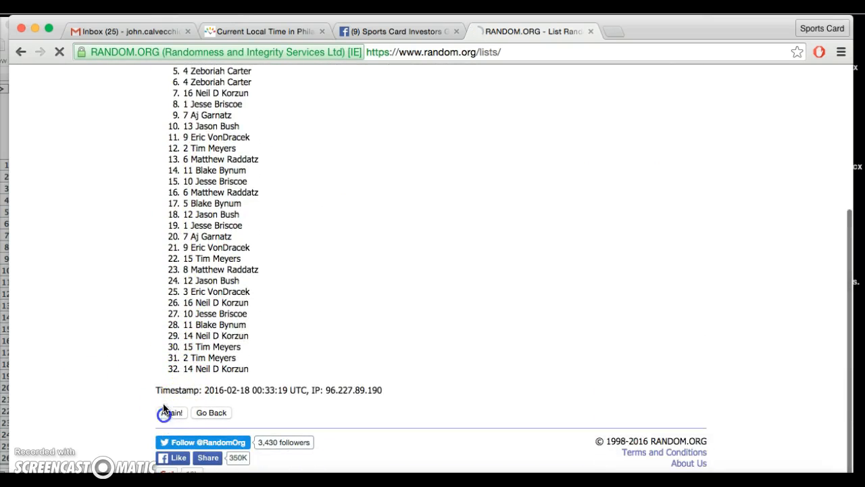
{"action": "left_click", "coordinate": [171, 412]}
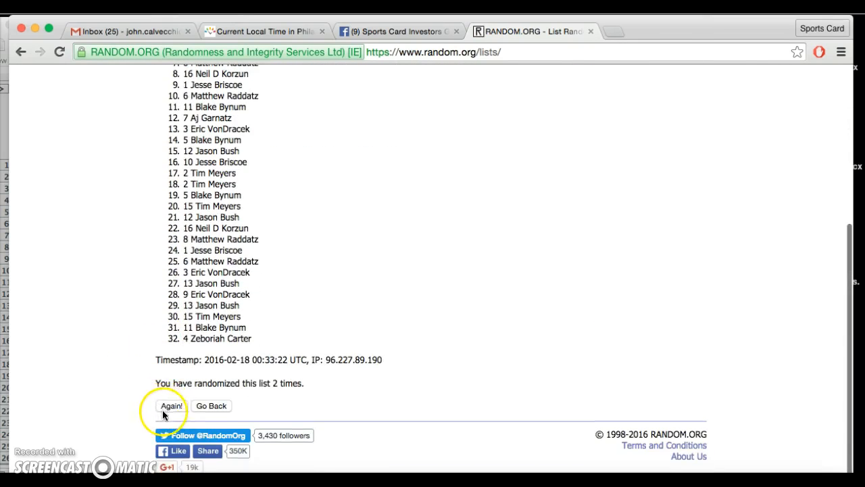
{"action": "left_click", "coordinate": [171, 406]}
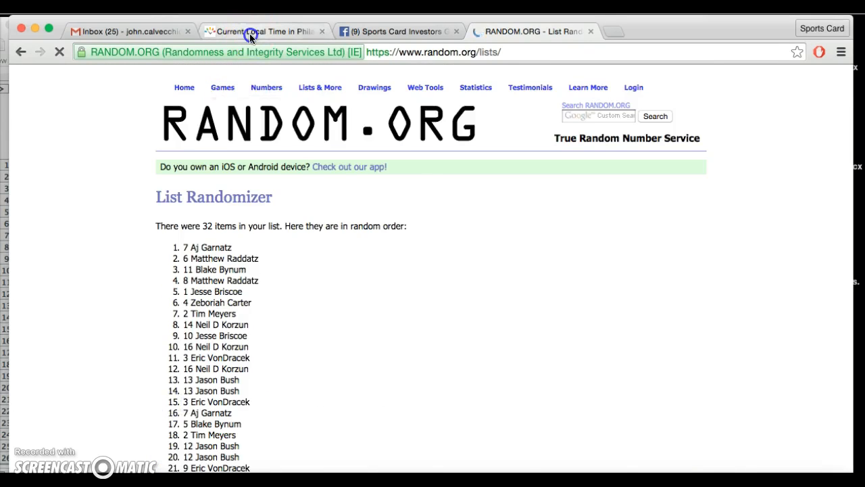
- Reshuffle the participants twice more, check the local time, and return to the result
{"action": "scroll", "scroll_direction": "down", "scroll_amount": 3}
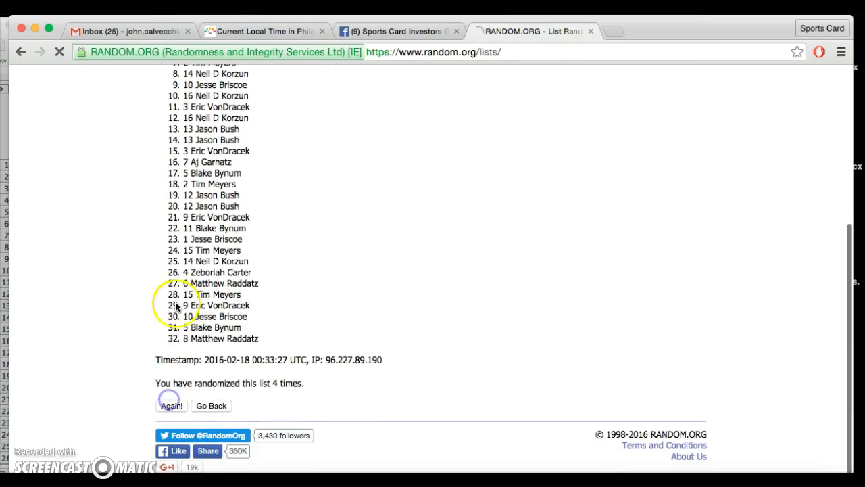
{"action": "left_click", "coordinate": [171, 405]}
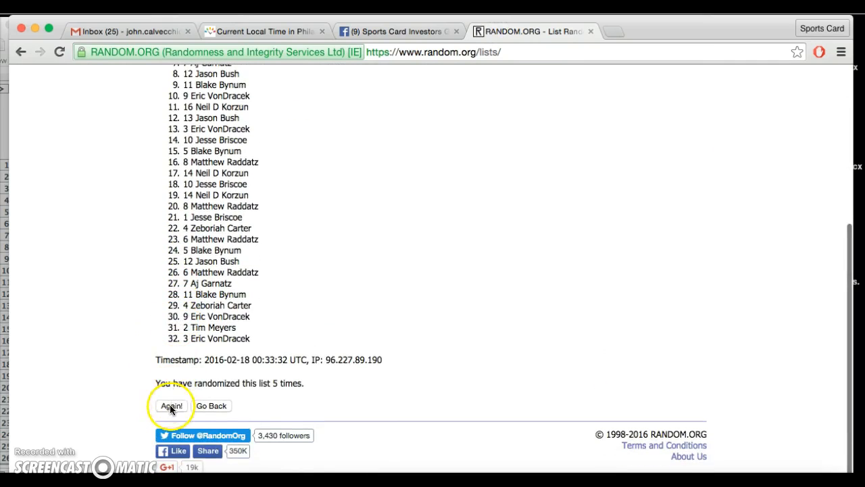
{"action": "left_click", "coordinate": [171, 406]}
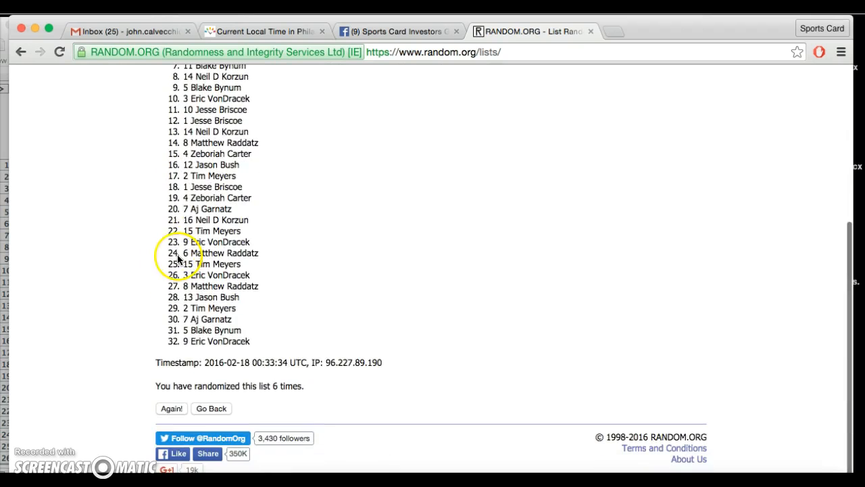
{"action": "left_click", "coordinate": [264, 31]}
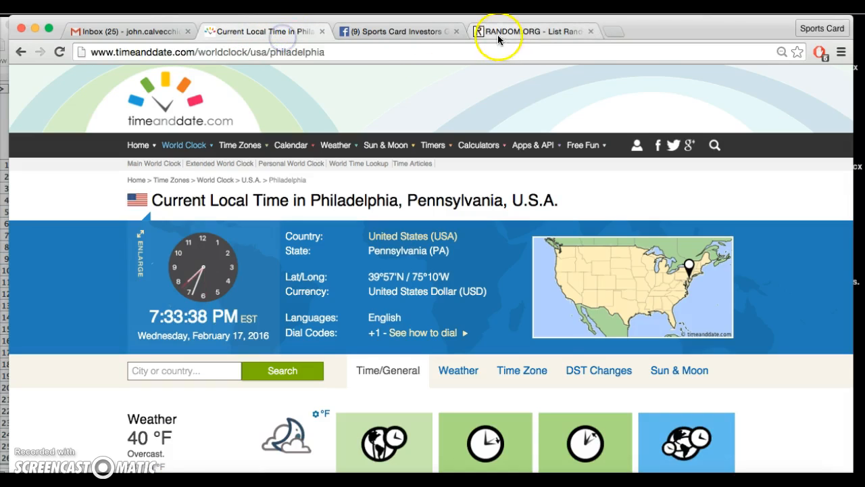
{"action": "left_click", "coordinate": [534, 31]}
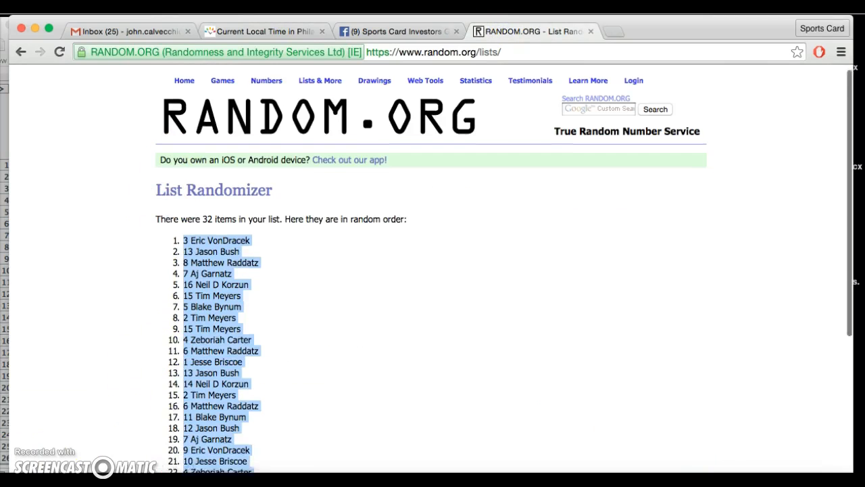
- Select the NFL team names in column B of Football team names.xlsx
{"action": "scroll", "scroll_direction": "down", "scroll_amount": 3}
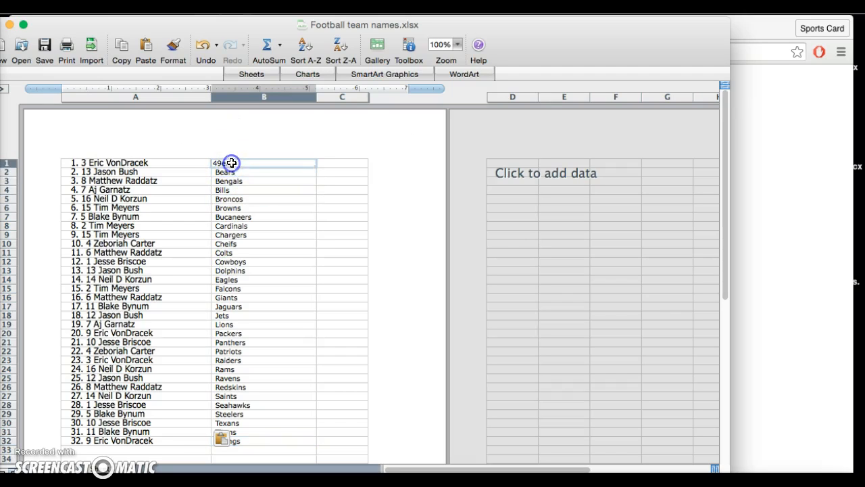
{"action": "left_click_drag", "start_coordinate": [232, 163], "coordinate": [242, 439]}
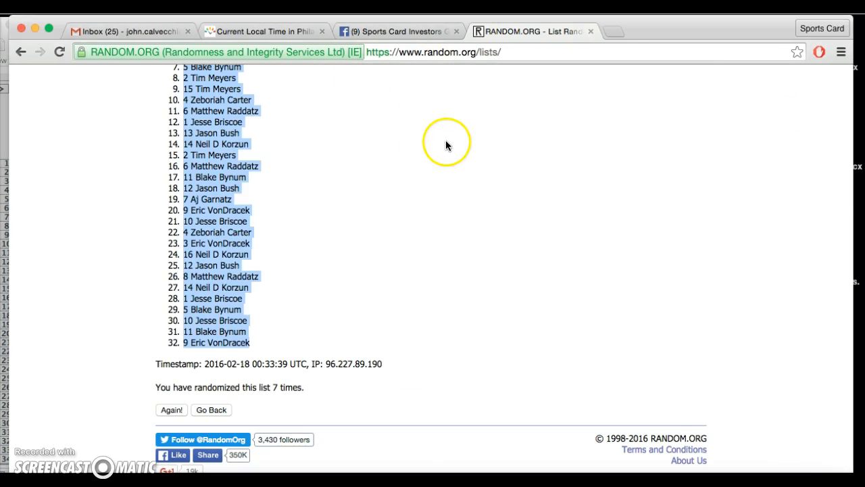
- Randomize the pasted 32 NFL team names on RANDOM.ORG
{"action": "scroll", "scroll_direction": "up", "scroll_amount": 3}
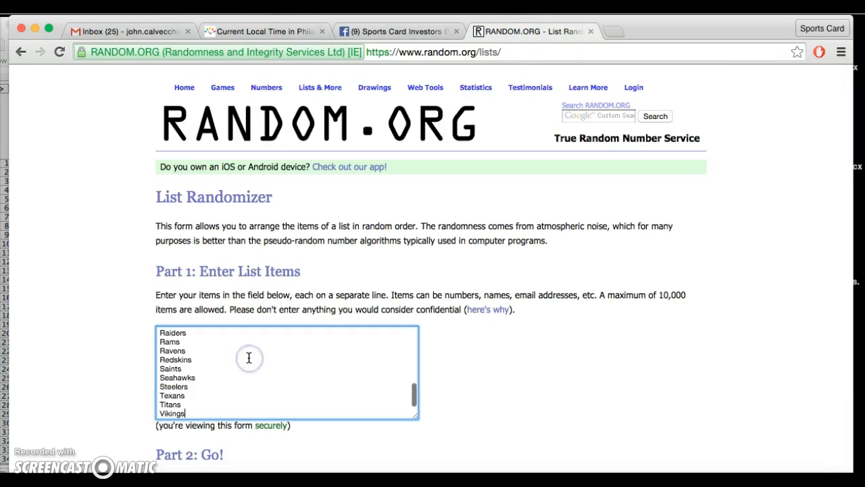
{"action": "left_click", "coordinate": [179, 419]}
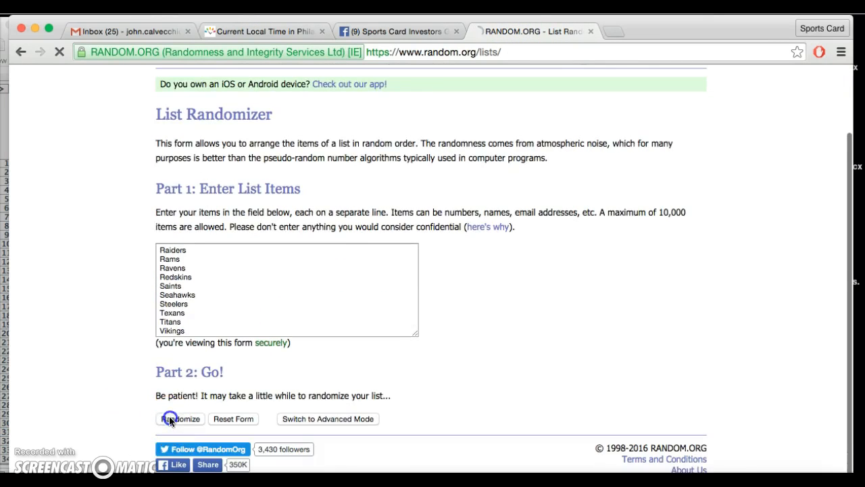
{"action": "left_click", "coordinate": [180, 419]}
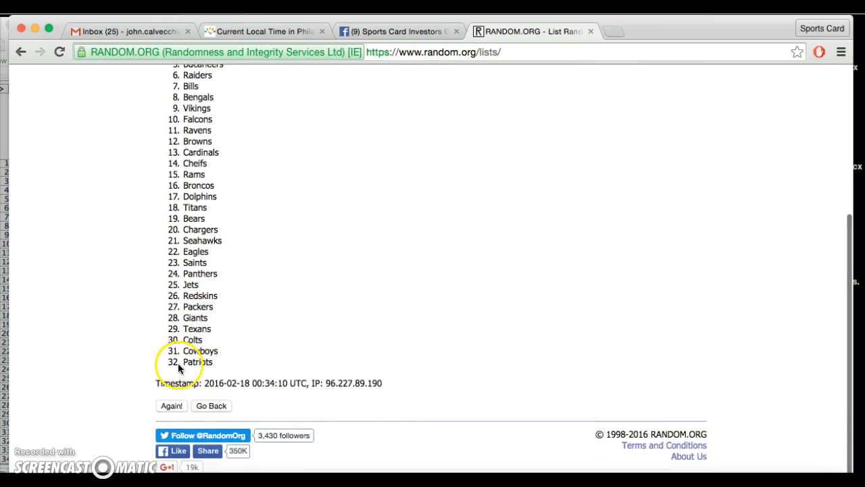
{"action": "left_click", "coordinate": [171, 406]}
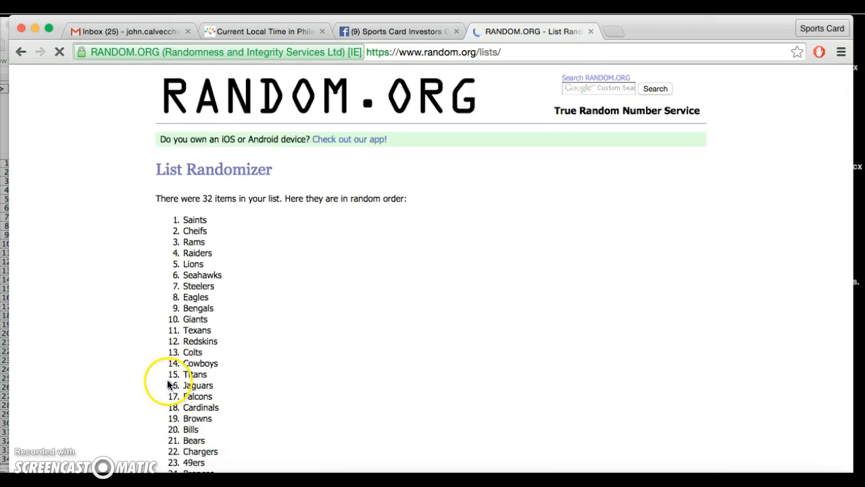
- Reshuffle the team list three more times and view the Philadelphia local time page
{"action": "scroll", "scroll_direction": "down", "scroll_amount": 3}
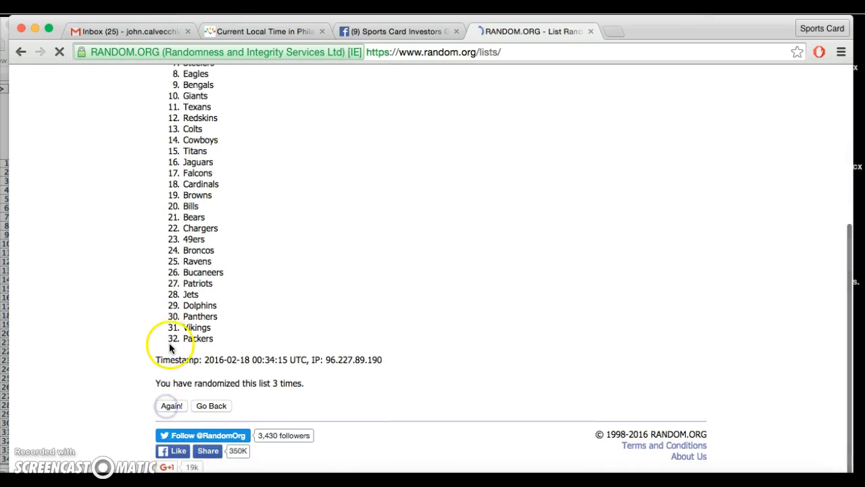
{"action": "left_click", "coordinate": [171, 405]}
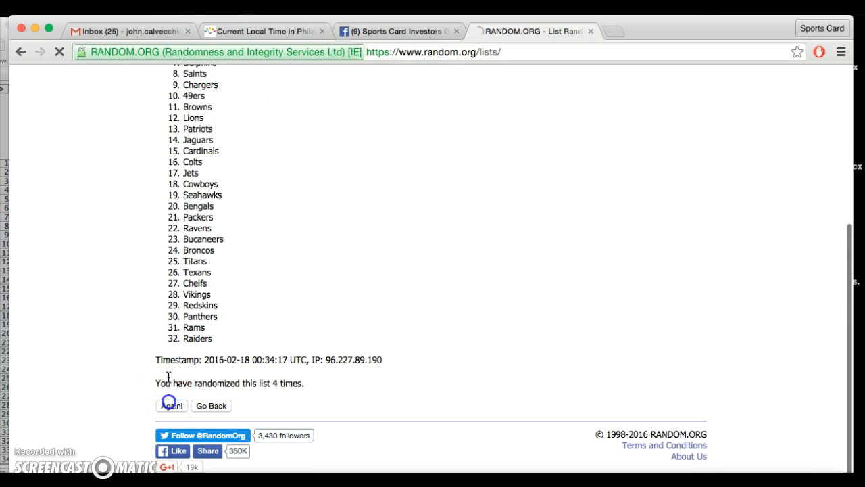
{"action": "left_click", "coordinate": [171, 405]}
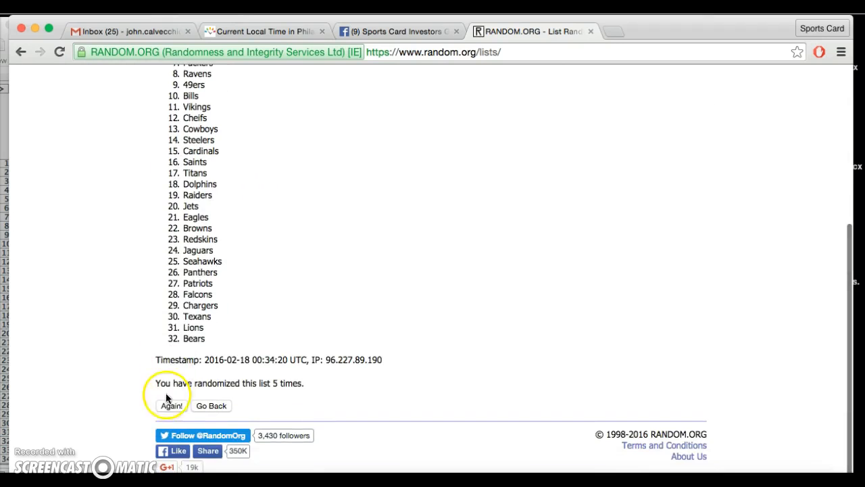
{"action": "left_click", "coordinate": [171, 406]}
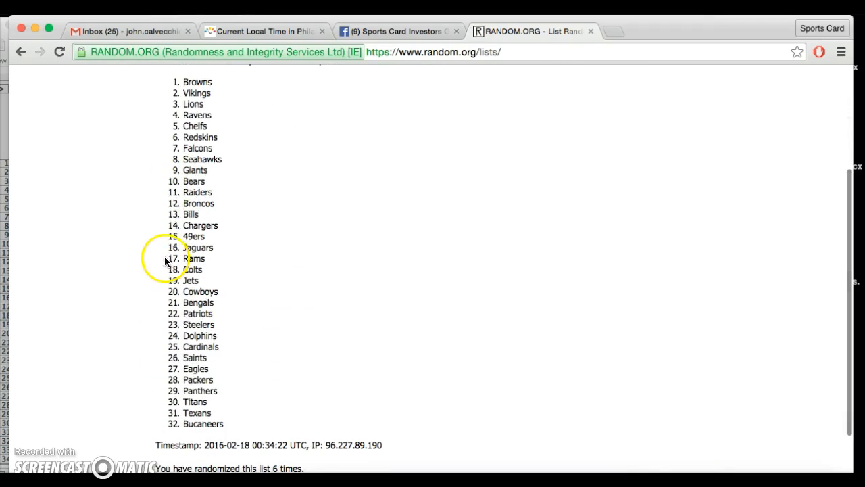
{"action": "left_click", "coordinate": [263, 31]}
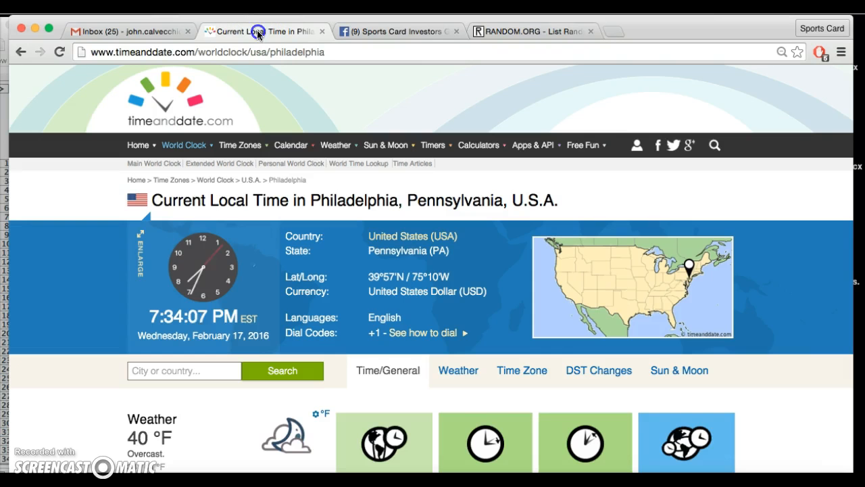
- Note the Philadelphia time, 7:34:07 PM, February 17, 2016, then leave timeanddate.com
{"action": "left_click", "coordinate": [531, 31]}
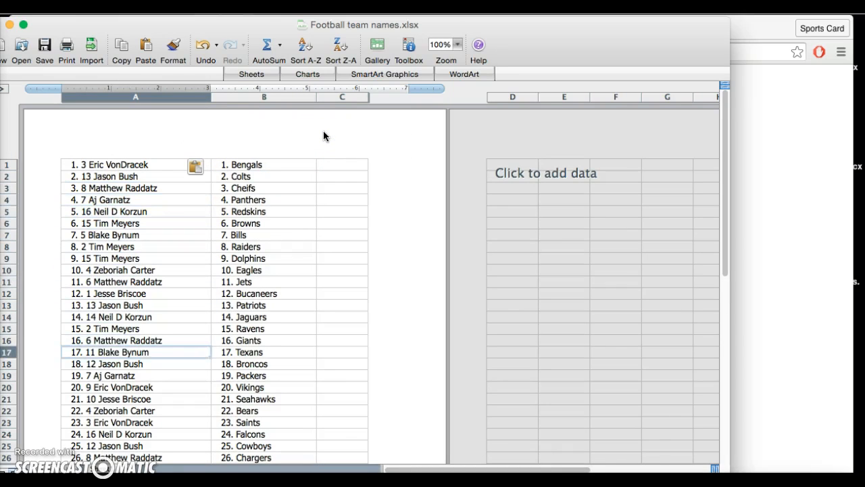
- Check participant-team pairings in rows 31, 25, 19 and 18 of the workbook
{"action": "scroll", "scroll_direction": "down", "scroll_amount": 3}
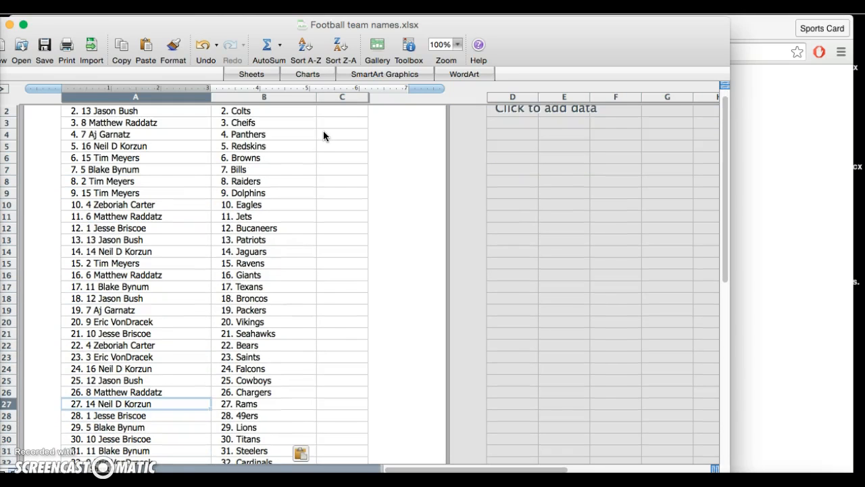
{"action": "scroll", "scroll_direction": "down", "scroll_amount": 3}
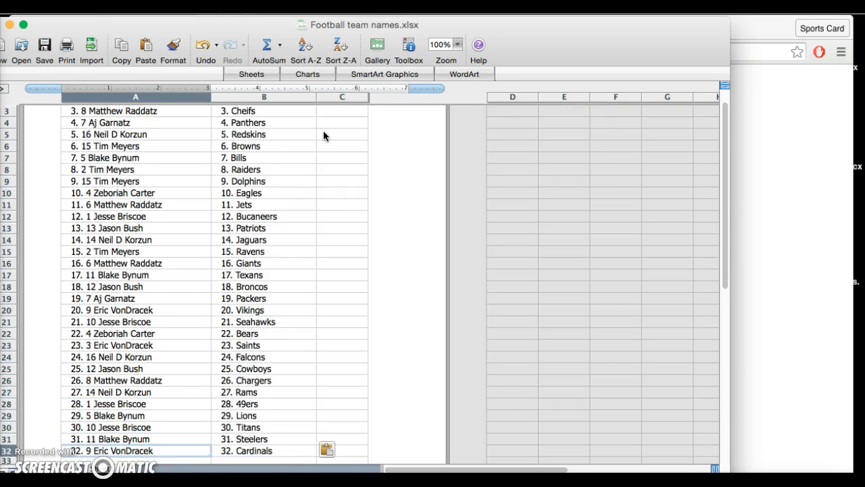
{"action": "left_click", "coordinate": [135, 439]}
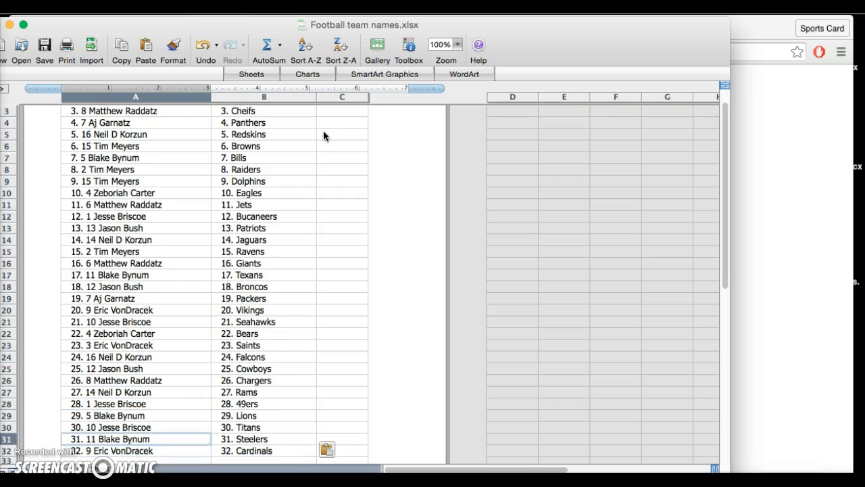
{"action": "left_click", "coordinate": [135, 368]}
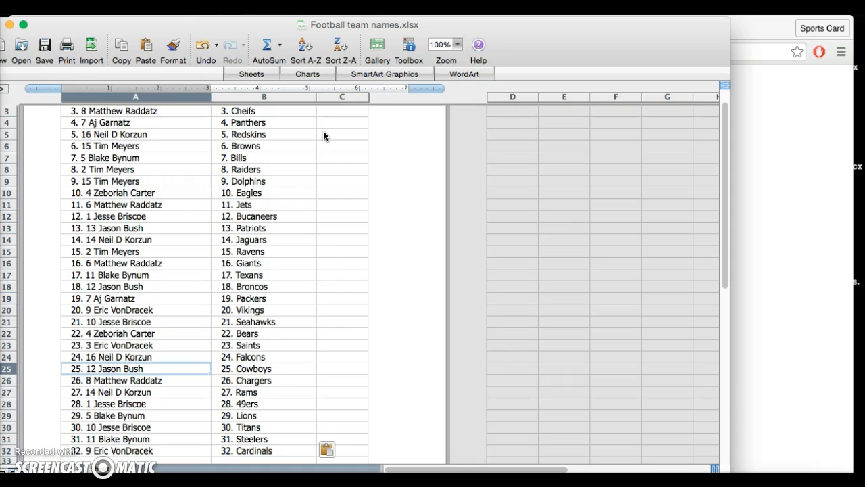
{"action": "left_click", "coordinate": [135, 298]}
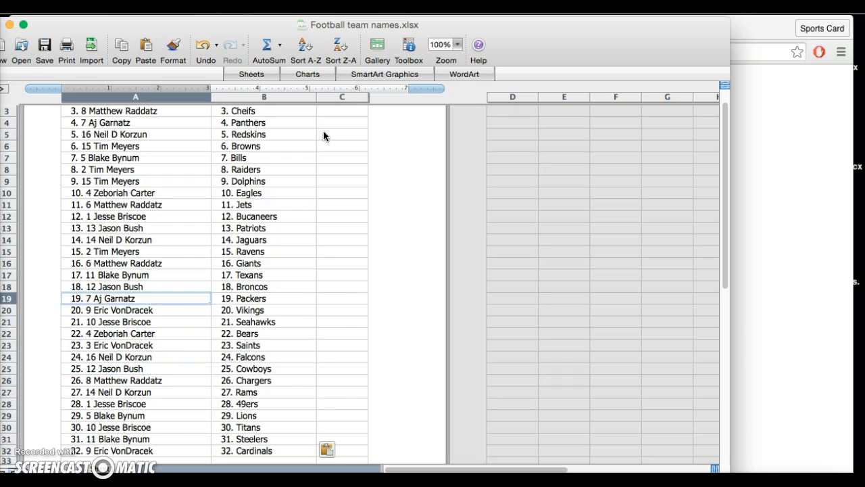
{"action": "left_click", "coordinate": [135, 111]}
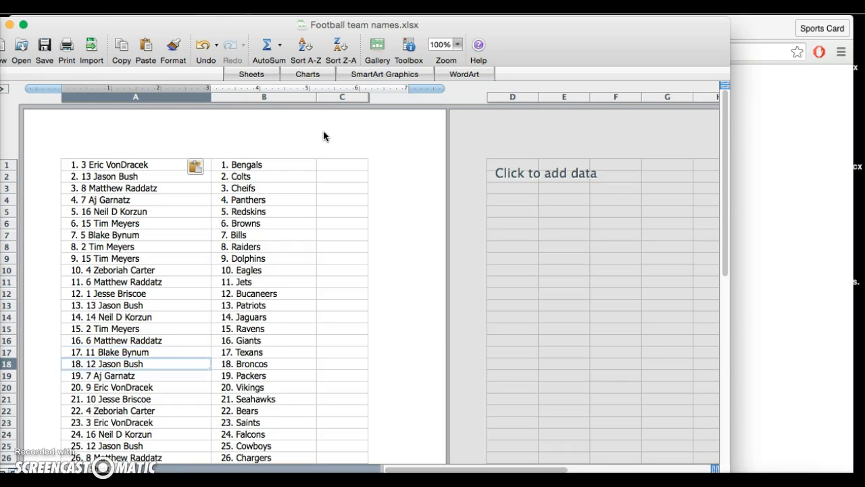
- Revisit the randomized team list and the Facebook post's participant list
{"action": "scroll", "scroll_direction": "down", "scroll_amount": 3}
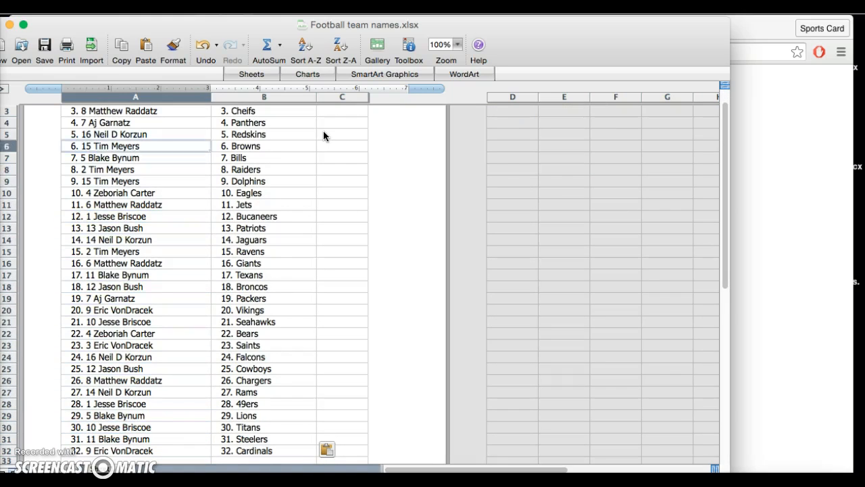
{"action": "left_click", "coordinate": [531, 31]}
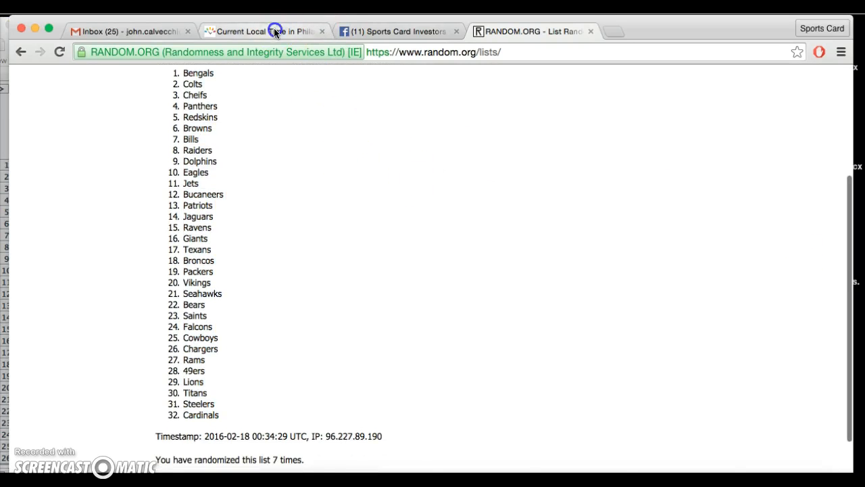
{"action": "left_click", "coordinate": [399, 31]}
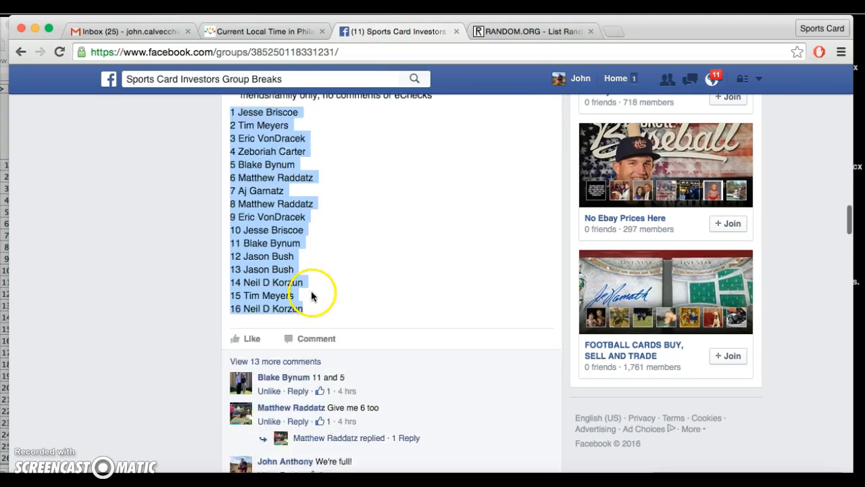